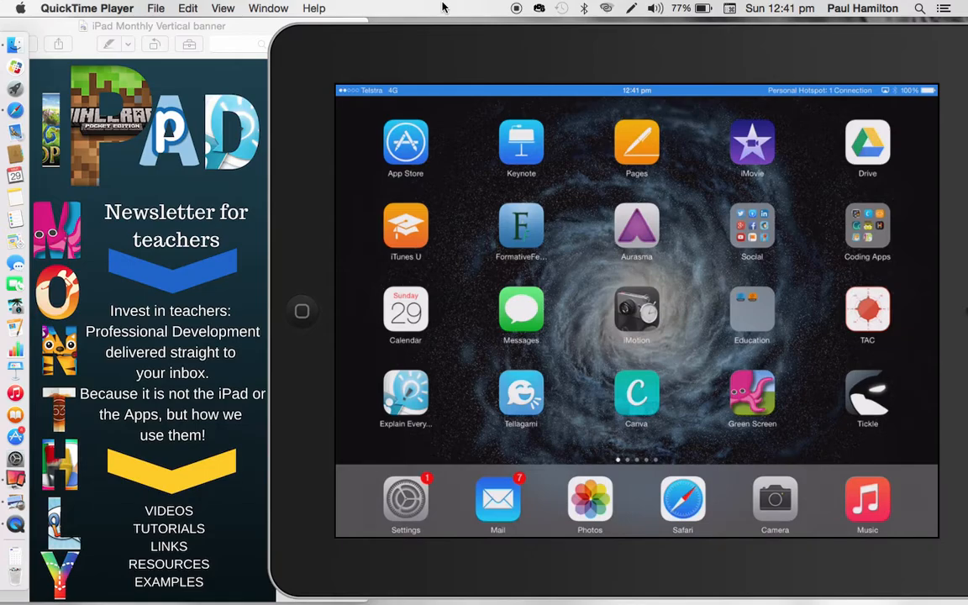
- Launch Explain Everything from the iPad home screen to open the multiplication worksheet project
left_click(405, 399)
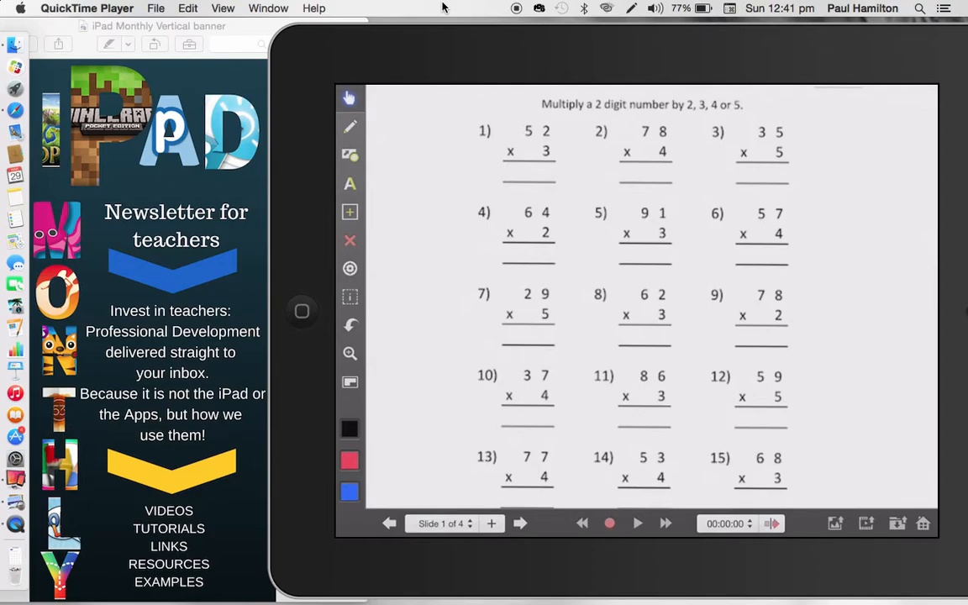
left_click(520, 524)
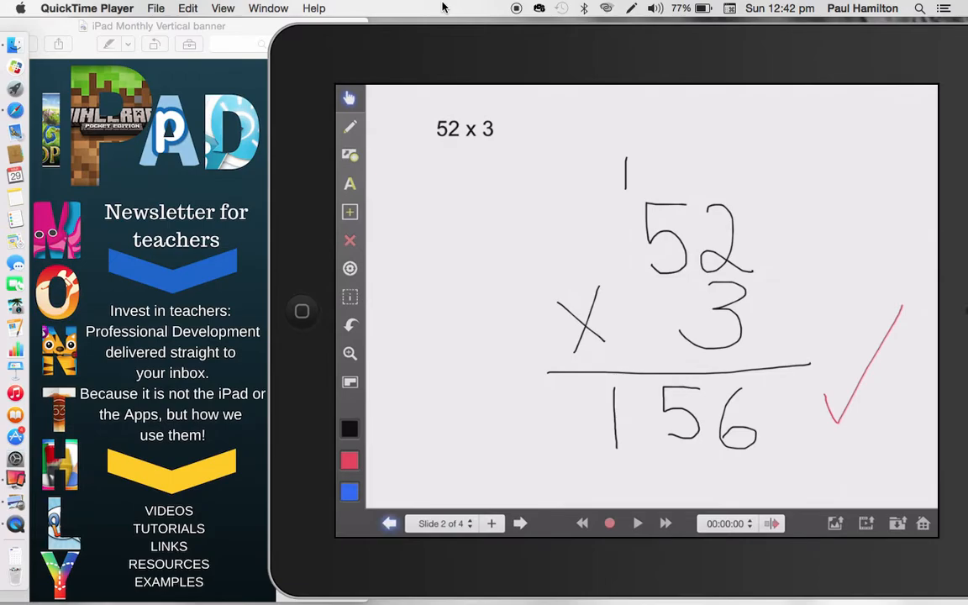
left_click(389, 523)
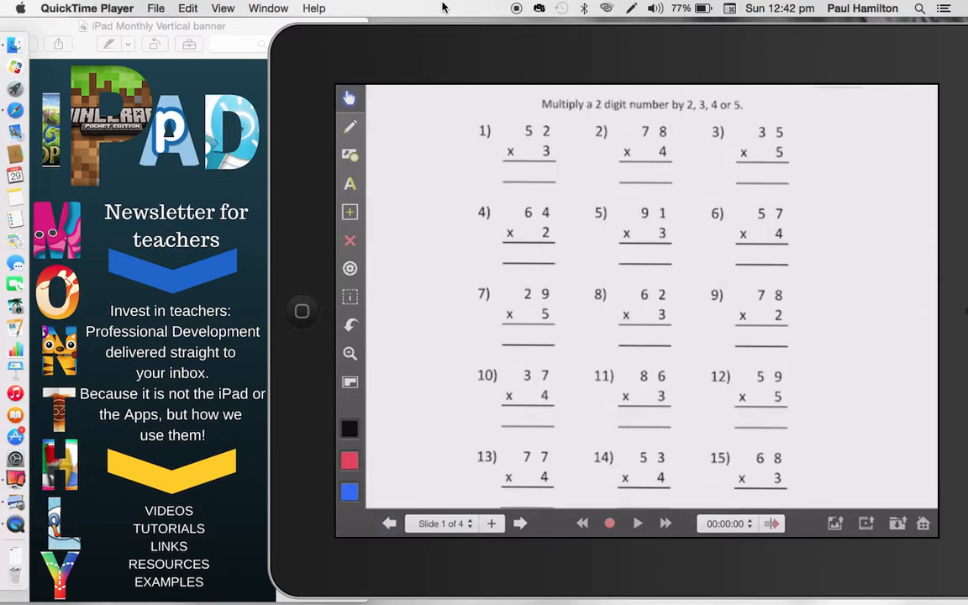
- Go to slide 4 and record the wrong 52 × 3 working, answered 85
left_click(519, 523)
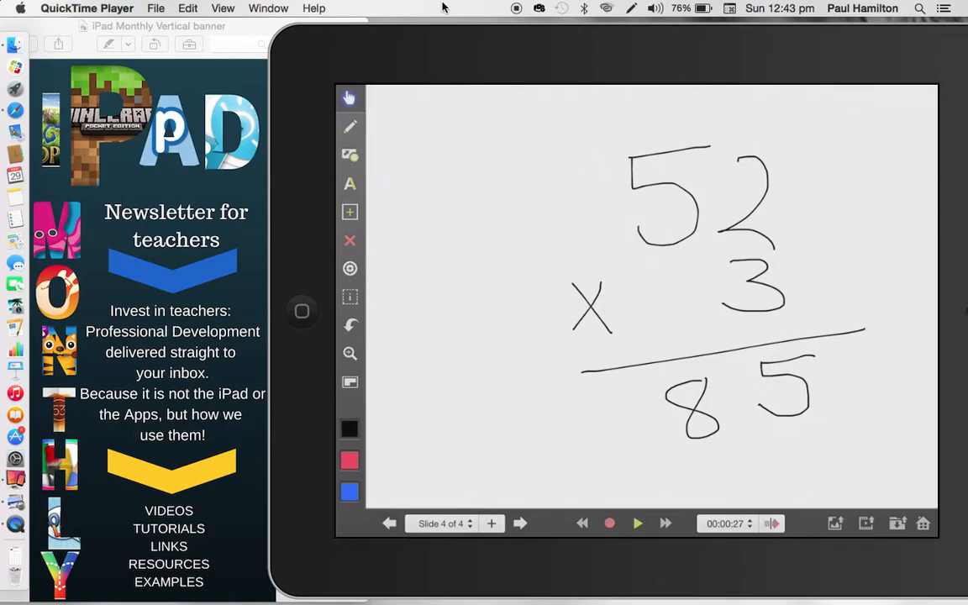
- Play back slide 4's narrated wrong solution, then move to slide 2
left_click(637, 523)
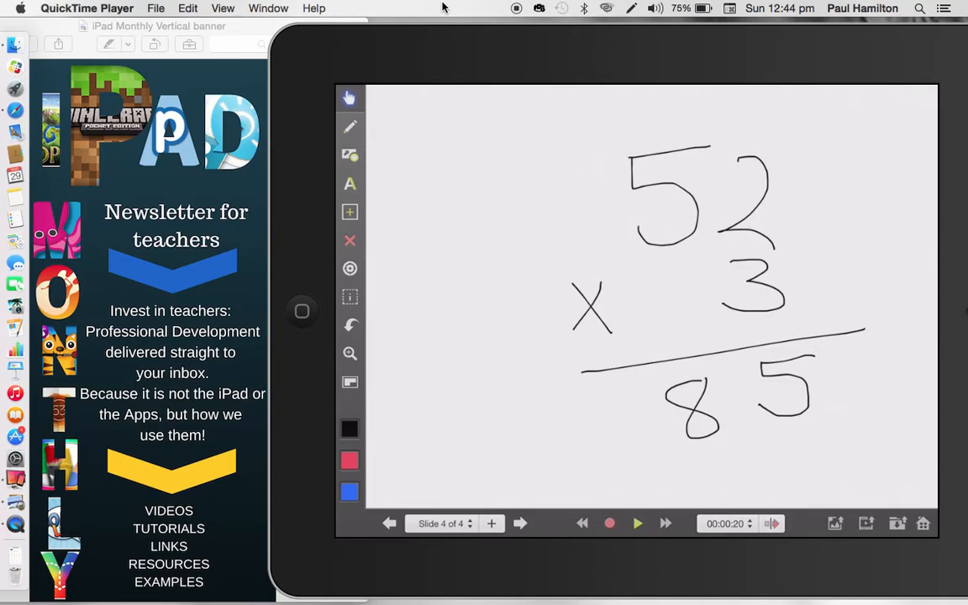
left_click(388, 523)
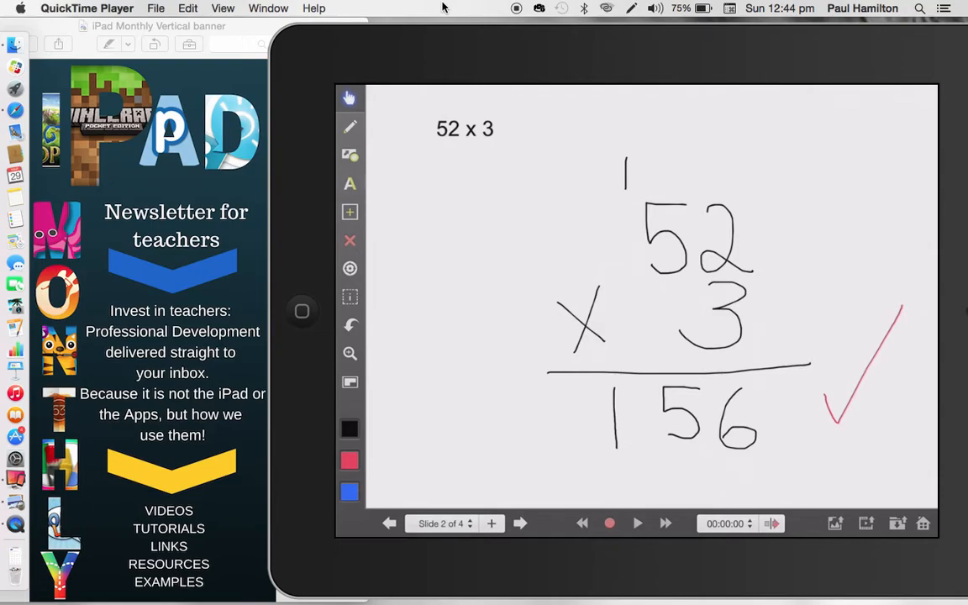
- Advance to slide 3 for the 20-second 52 × 3 = 156 narration, then return to the worksheet slide
left_click(389, 523)
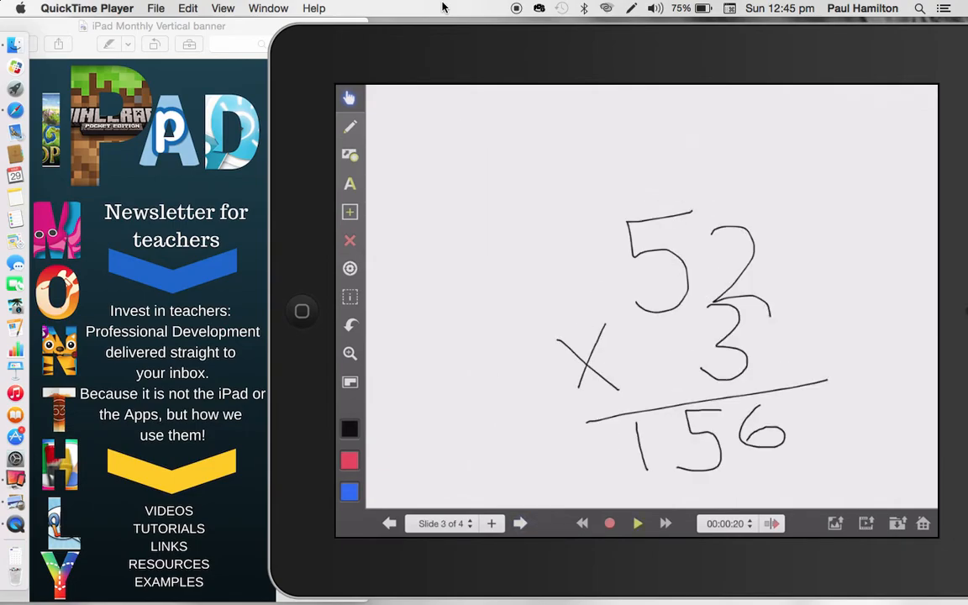
left_click(866, 523)
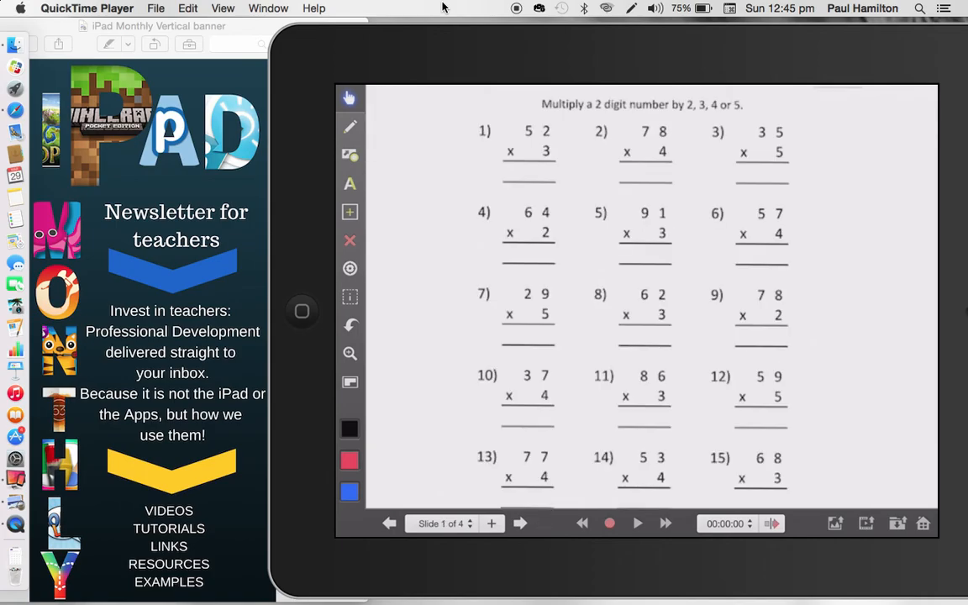
mouse_move(456, 8)
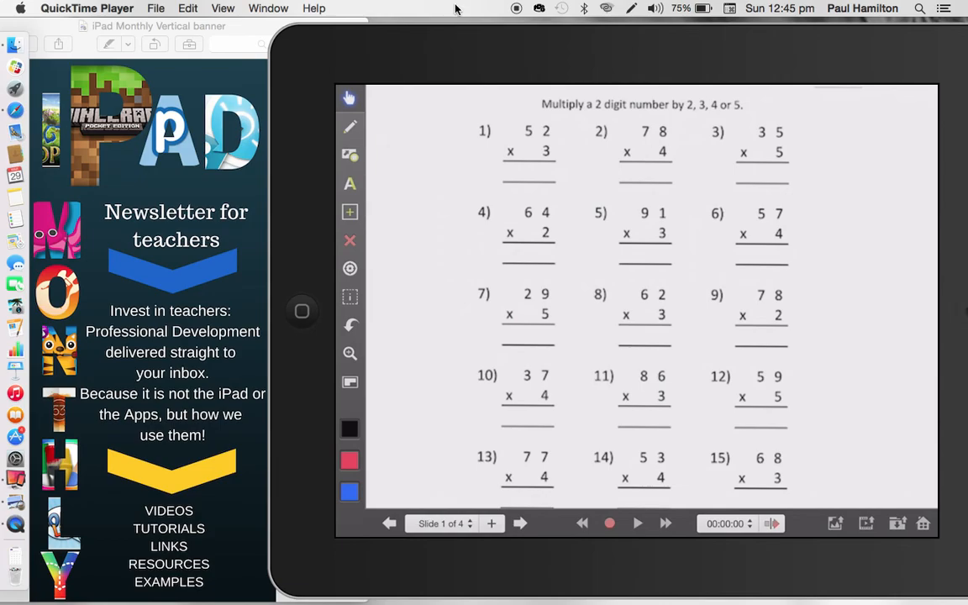
mouse_move(186, 150)
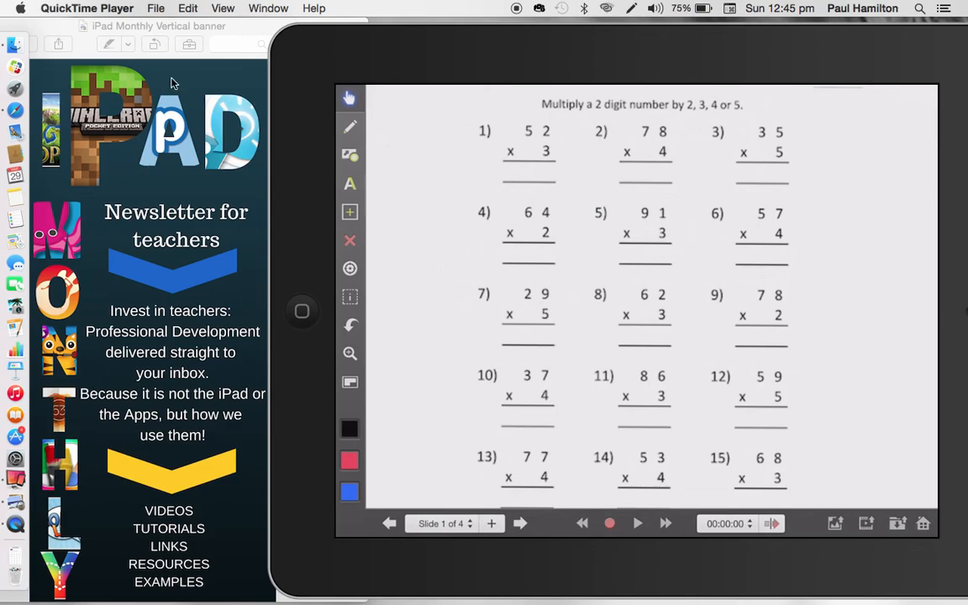
mouse_move(247, 33)
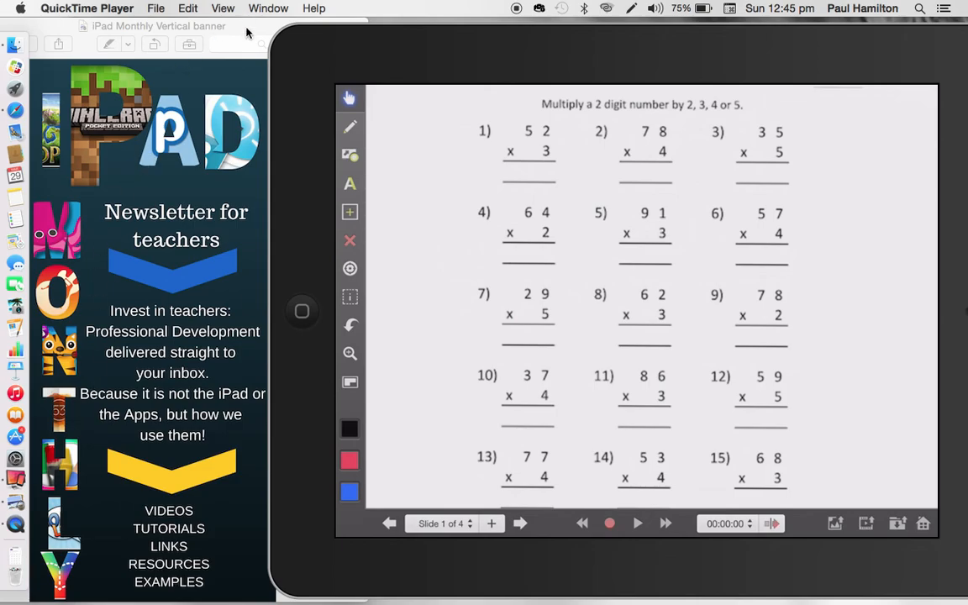